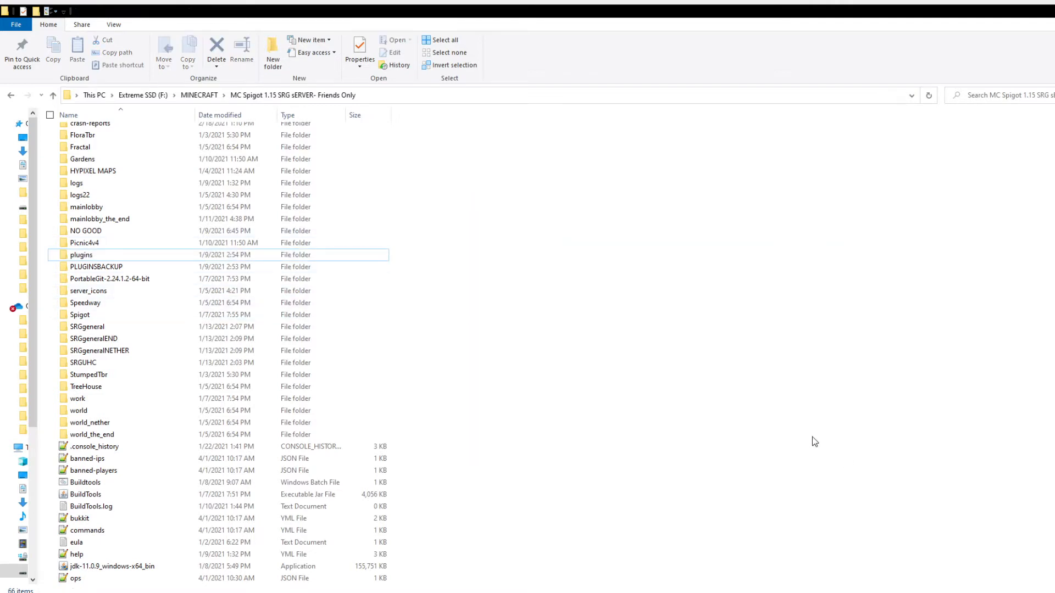
Step: Open AirshowSolos1.yml from plugins > Bedwars > arenas in Notepad++
{"action": "double_click", "coordinate": [81, 255]}
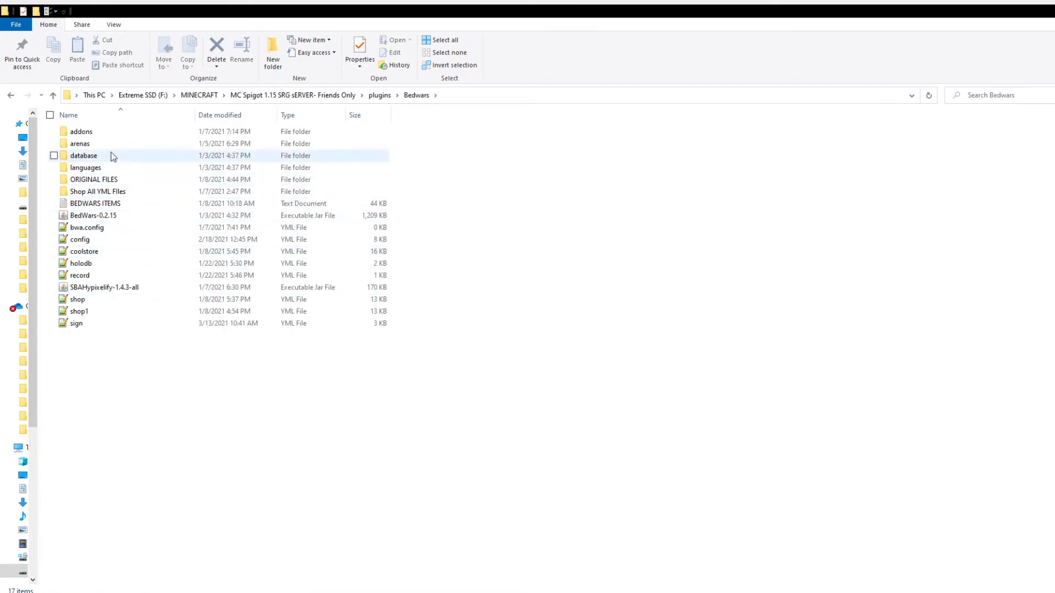
{"action": "double_click", "coordinate": [79, 143]}
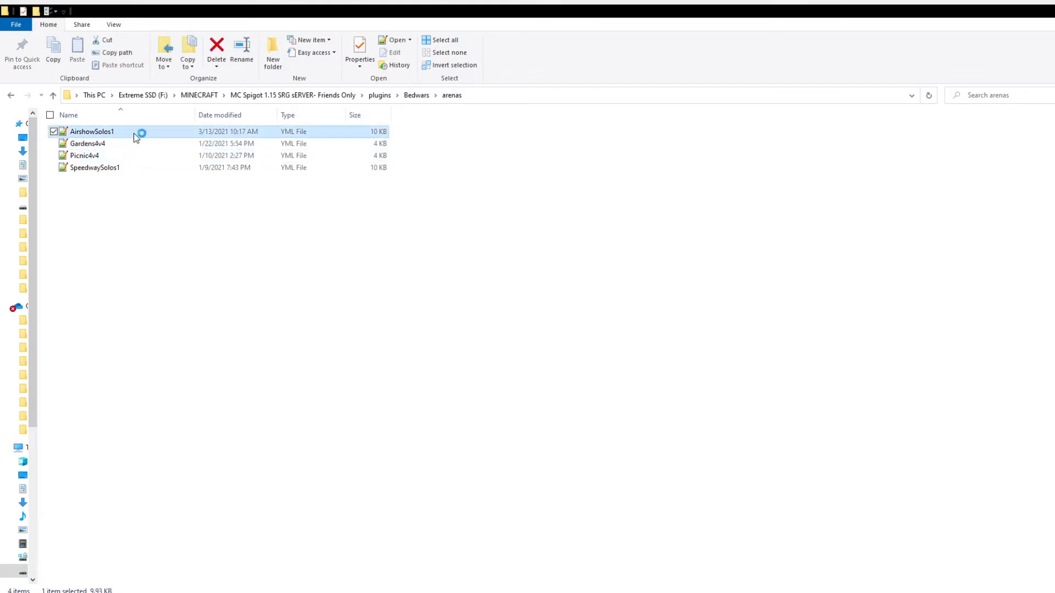
{"action": "double_click", "coordinate": [91, 131]}
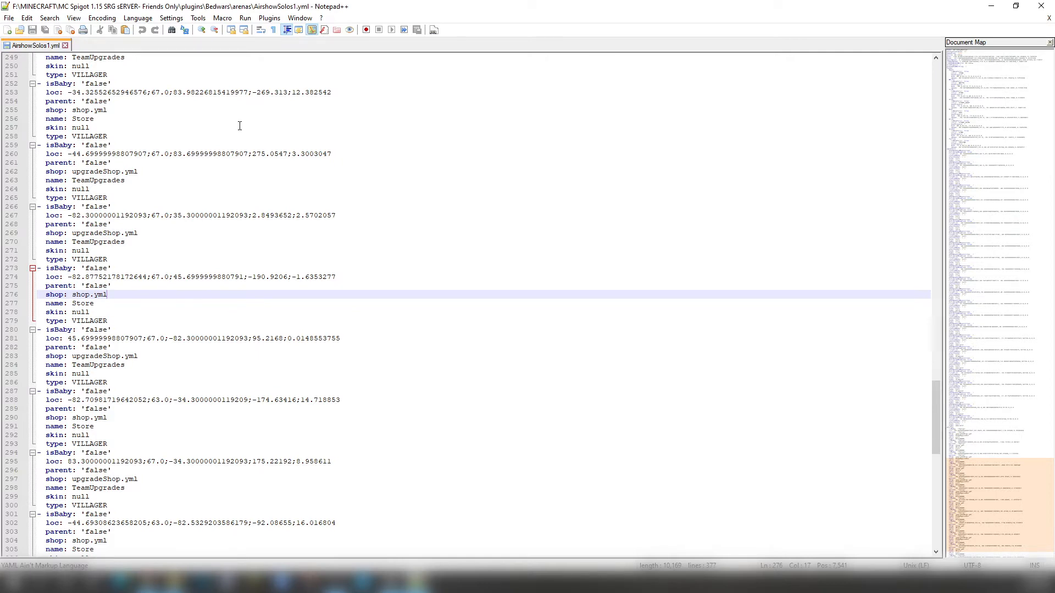
{"action": "mouse_move", "coordinate": [1008, 505]}
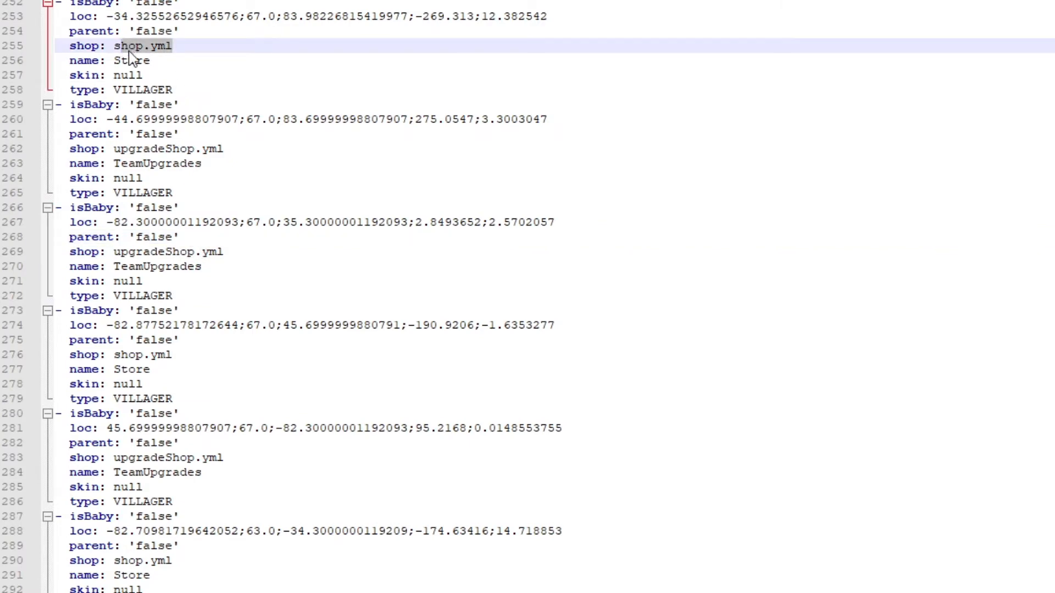
Step: Inspect a Store villager's shop.yml value in AirshowSolos1.yml
{"action": "left_click", "coordinate": [128, 75]}
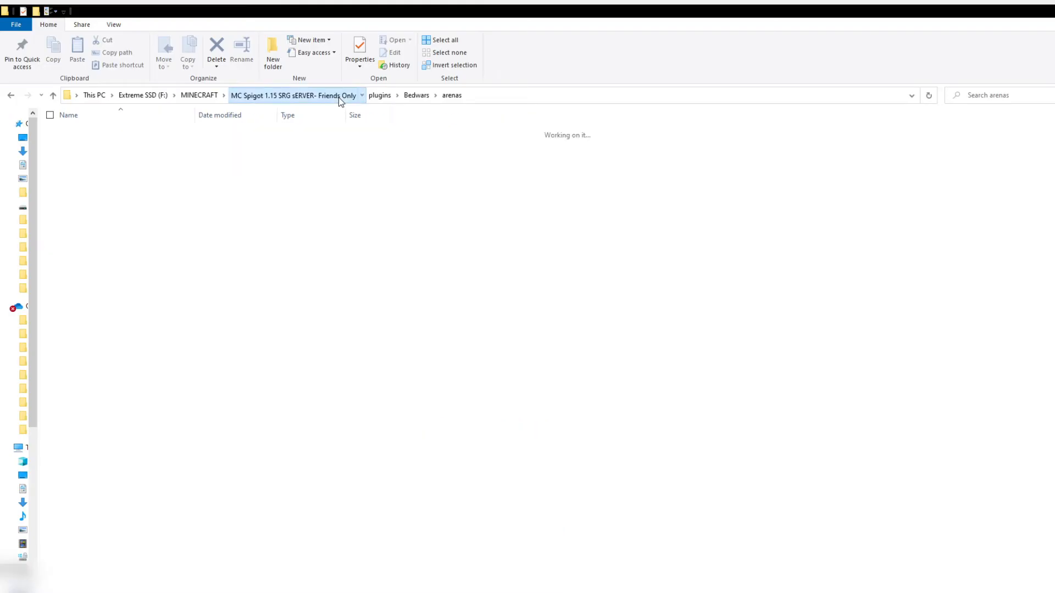
Step: Navigate from the server folder to plugins > SBAHypixelify and select shop.yml
{"action": "left_click", "coordinate": [293, 95]}
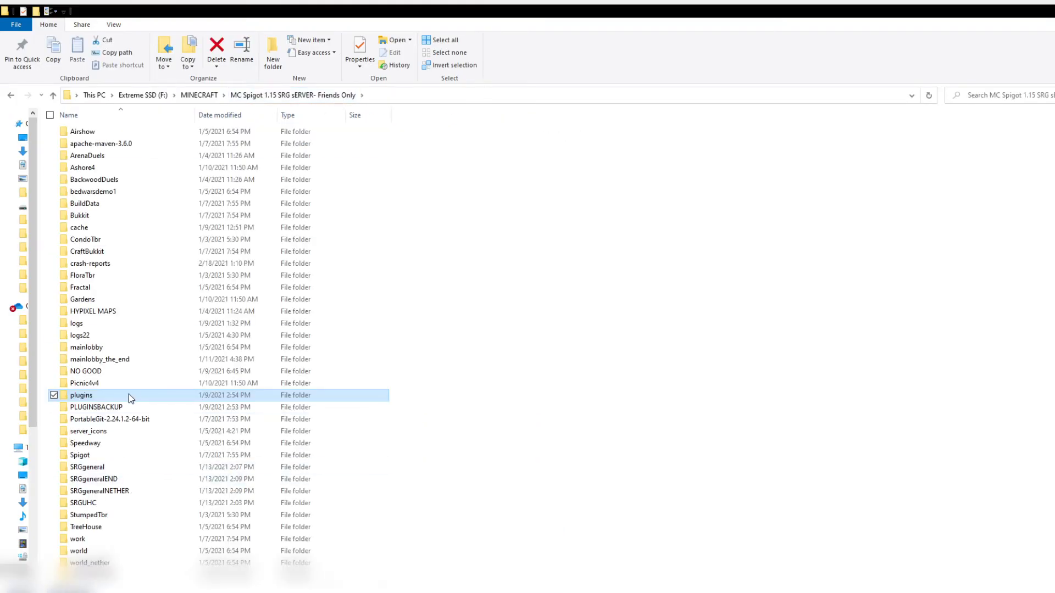
{"action": "double_click", "coordinate": [82, 396]}
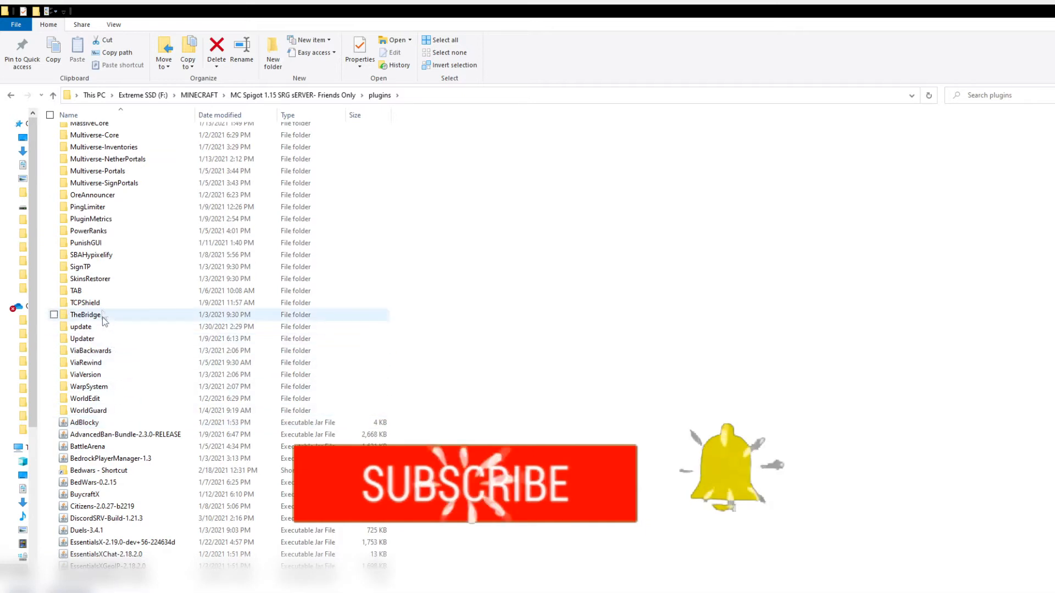
{"action": "double_click", "coordinate": [91, 255]}
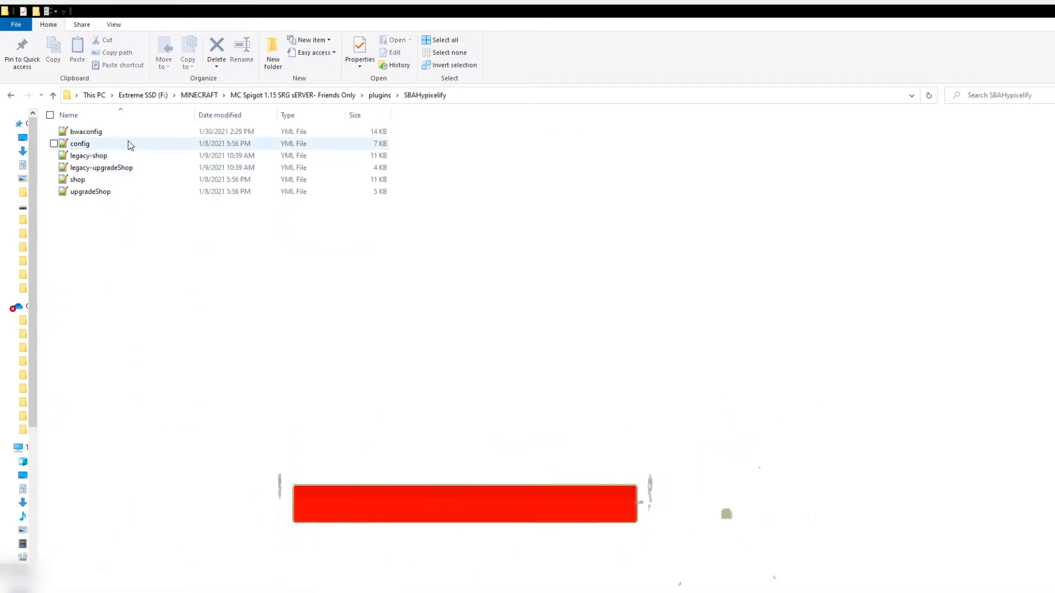
{"action": "left_click", "coordinate": [88, 155]}
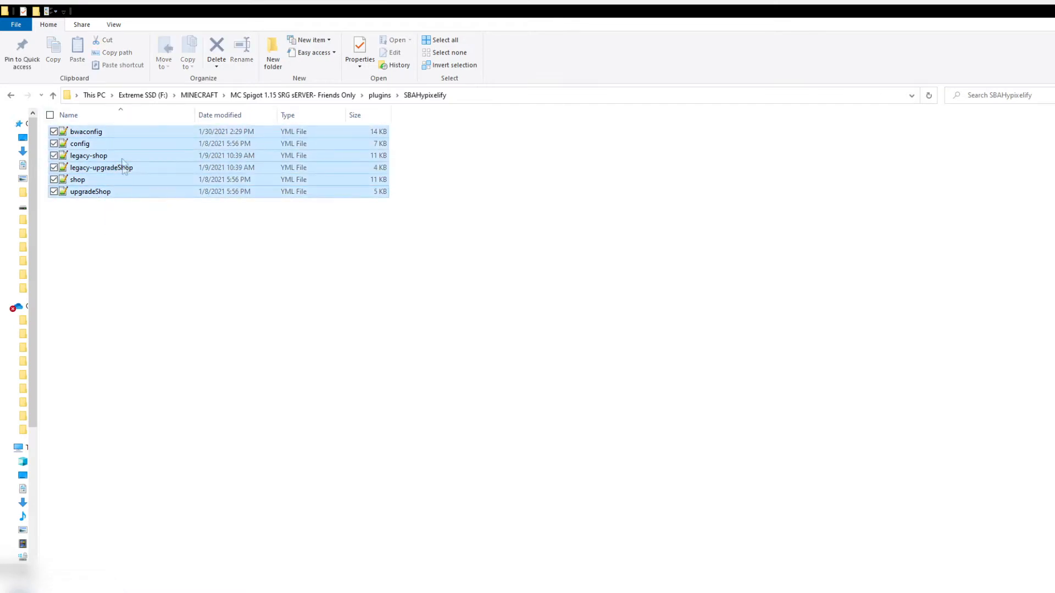
{"action": "left_click", "coordinate": [77, 179]}
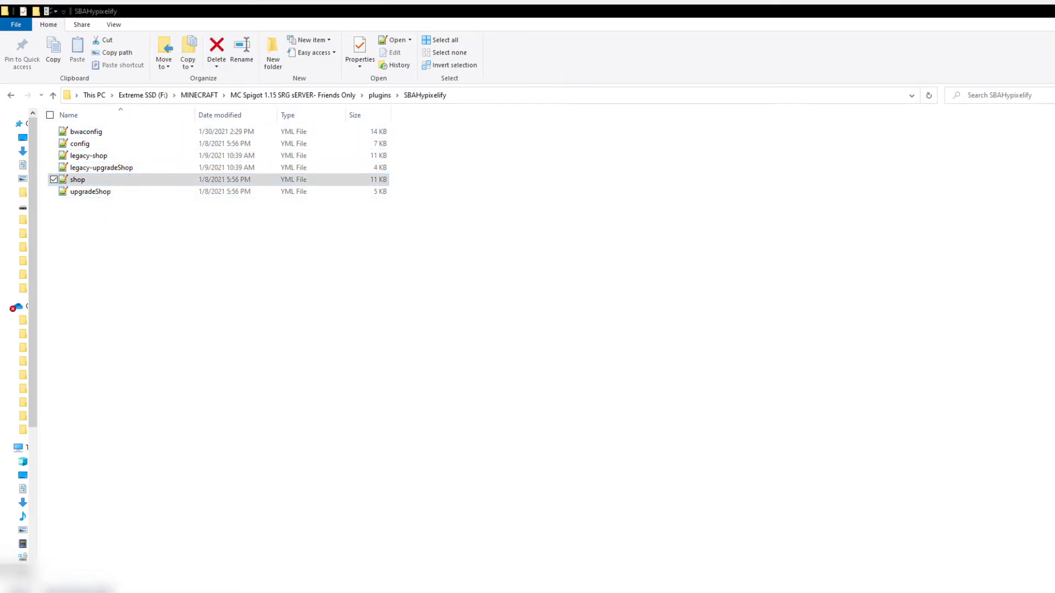
Step: Open SBAHypixelify's shop.yml in a new Notepad++ tab and review it
{"action": "double_click", "coordinate": [78, 180]}
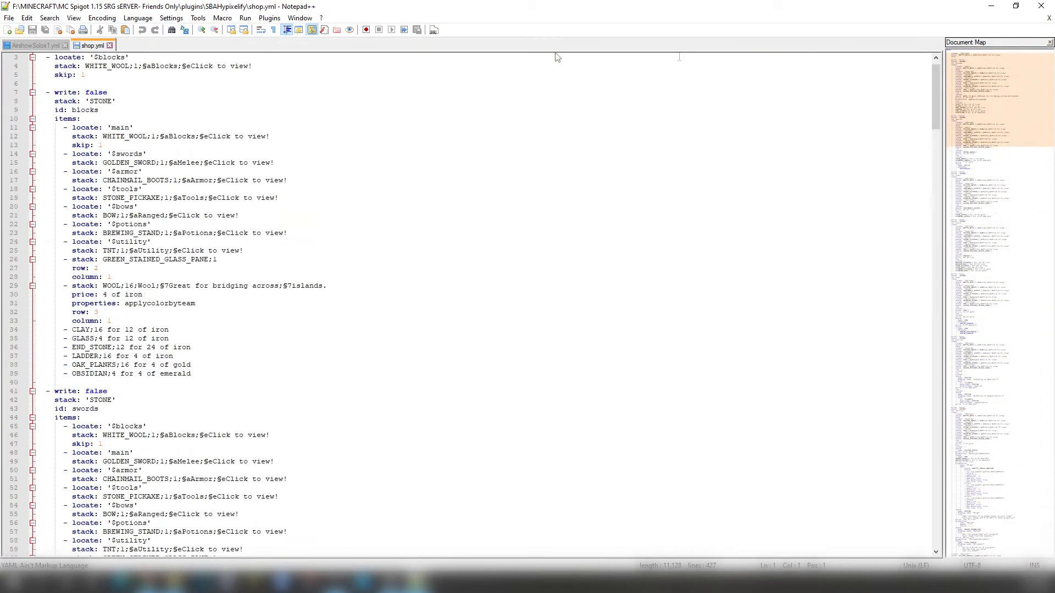
{"action": "left_click", "coordinate": [33, 45]}
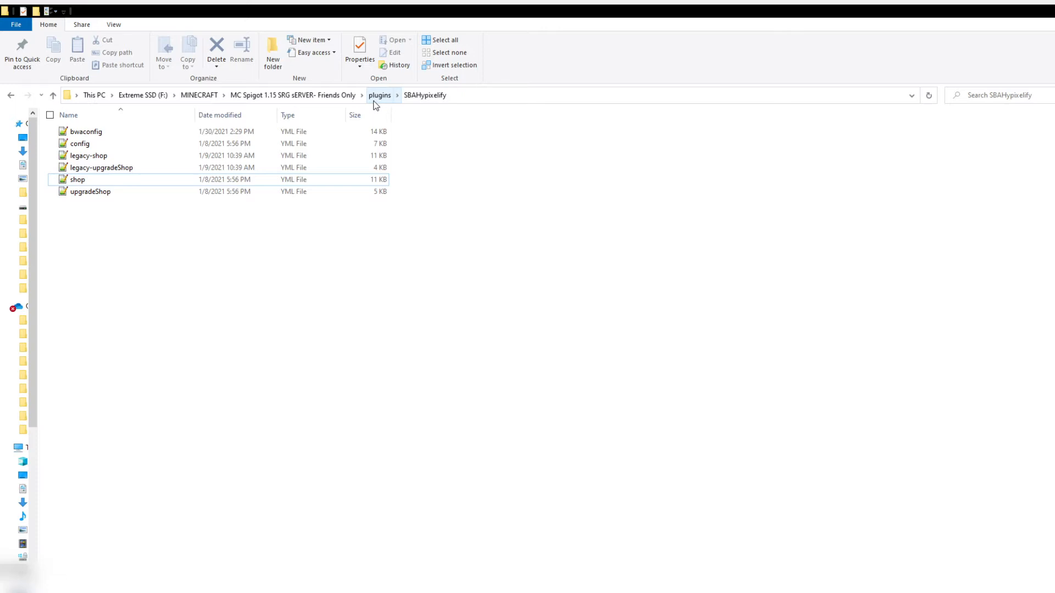
Step: Return to plugins and open the Bedwars plugin's shop.yml
{"action": "left_click", "coordinate": [380, 96]}
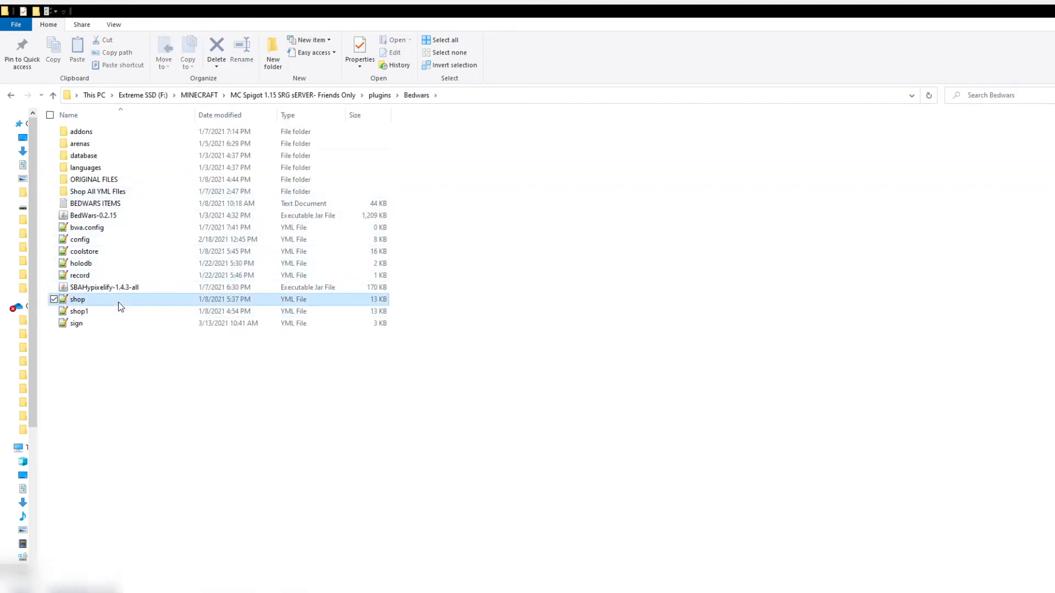
{"action": "double_click", "coordinate": [78, 299]}
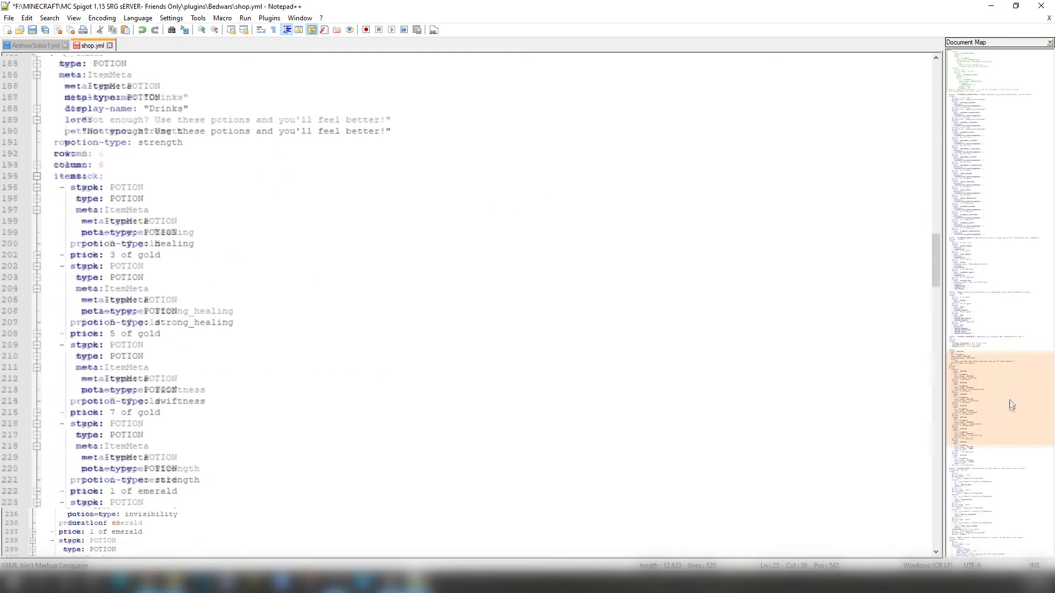
Step: View the leather armour (1 iron) and chainmail (40–50 iron) shop entries
{"action": "scroll", "scroll_direction": "down", "scroll_amount": 3}
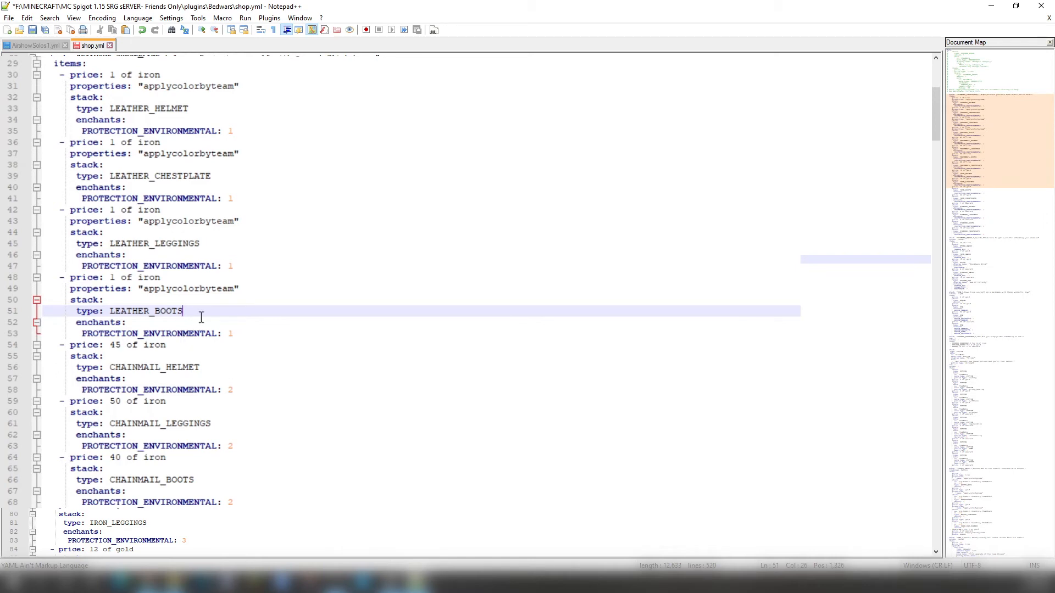
{"action": "double_click", "coordinate": [166, 311]}
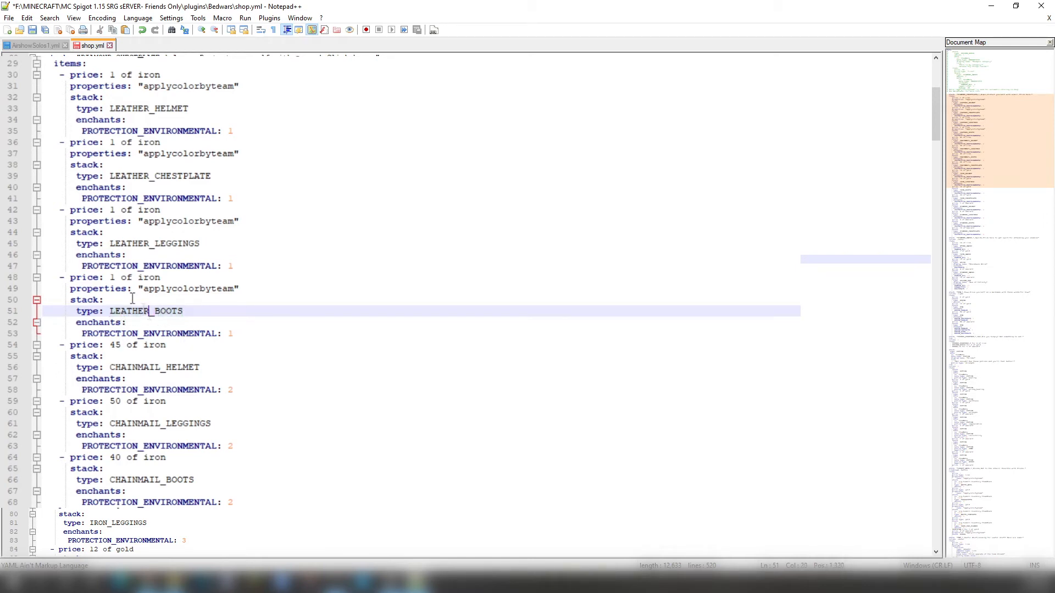
{"action": "left_click", "coordinate": [111, 277]}
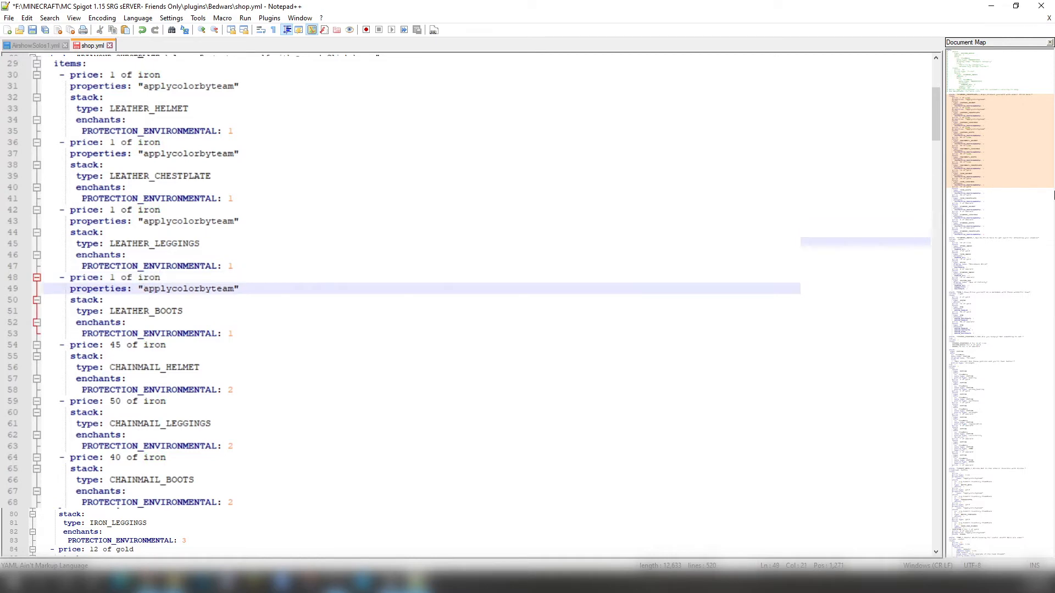
{"action": "scroll", "scroll_direction": "down", "scroll_amount": 3}
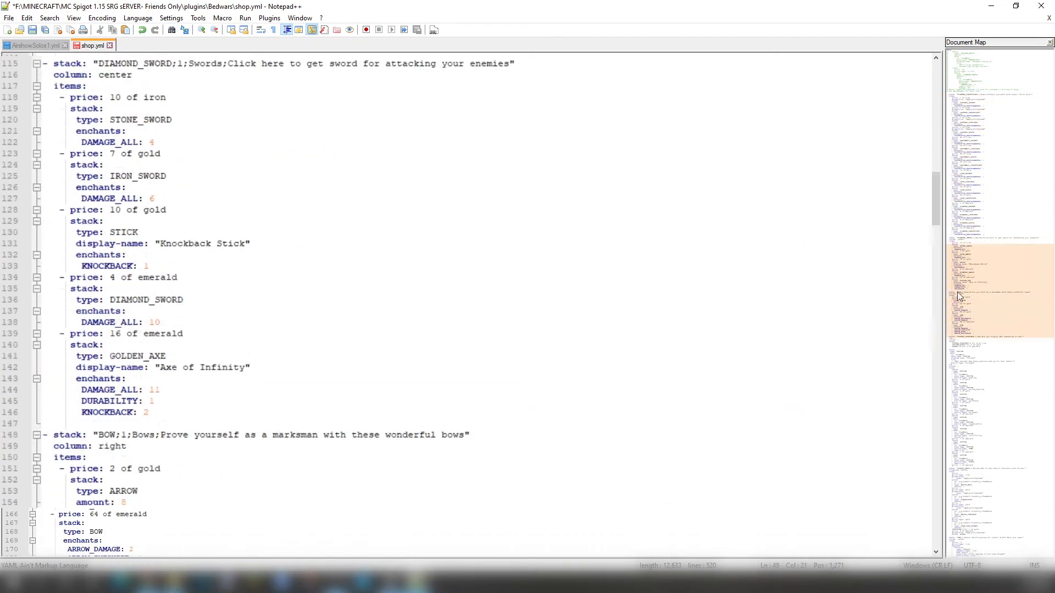
{"action": "scroll", "scroll_direction": "down", "scroll_amount": 3}
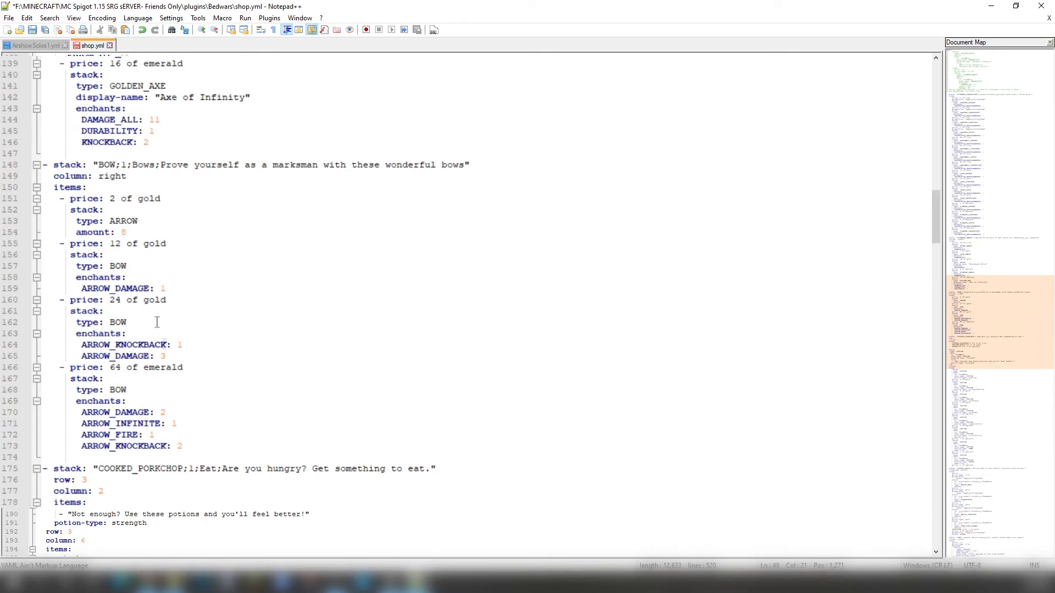
{"action": "left_click", "coordinate": [131, 367]}
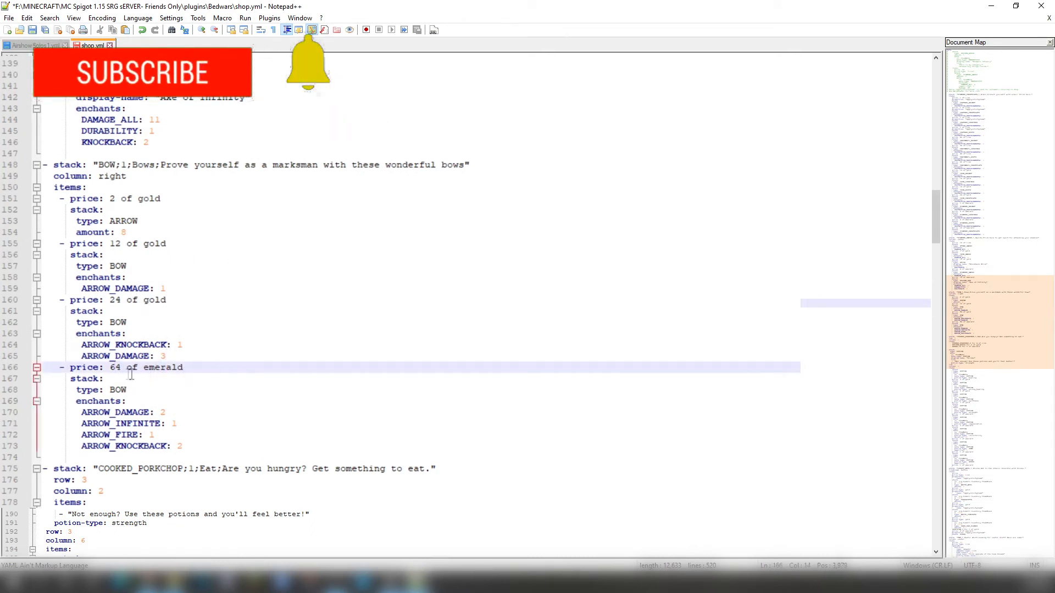
{"action": "double_click", "coordinate": [144, 368]}
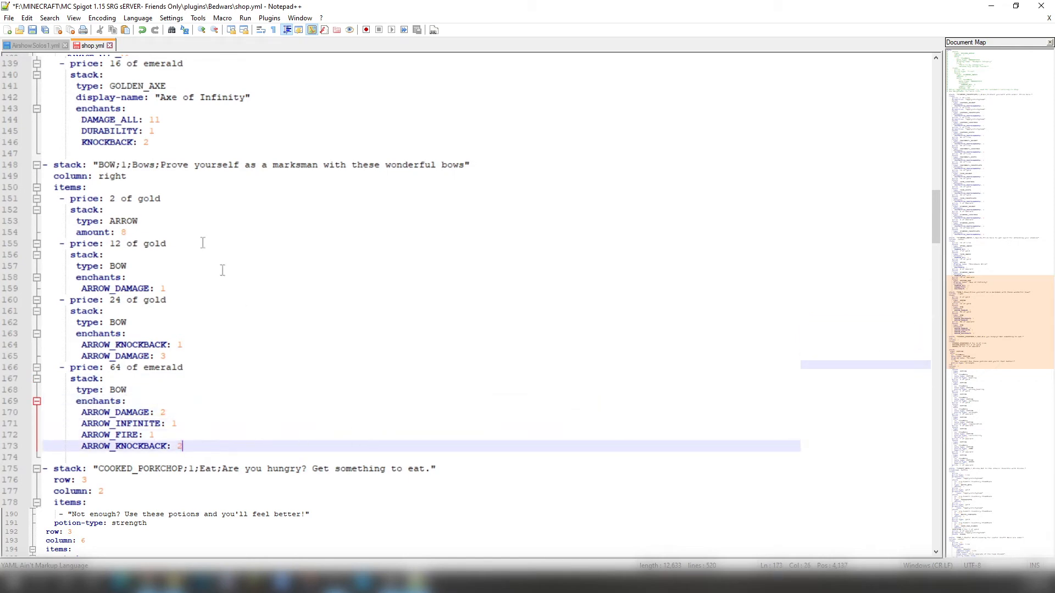
{"action": "scroll", "scroll_direction": "down", "scroll_amount": 3}
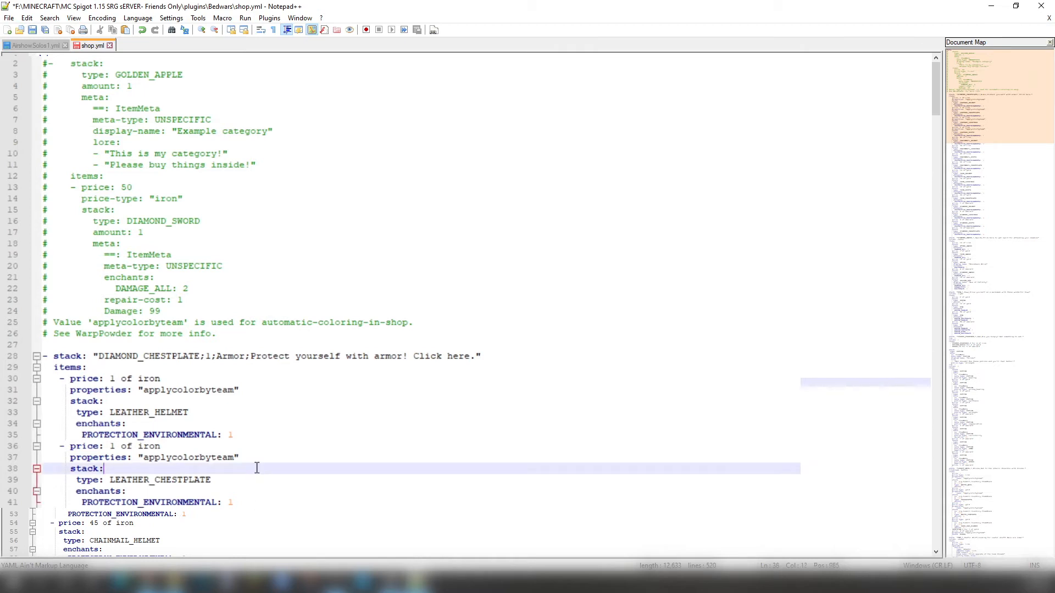
{"action": "key", "text": "ctrl+a"}
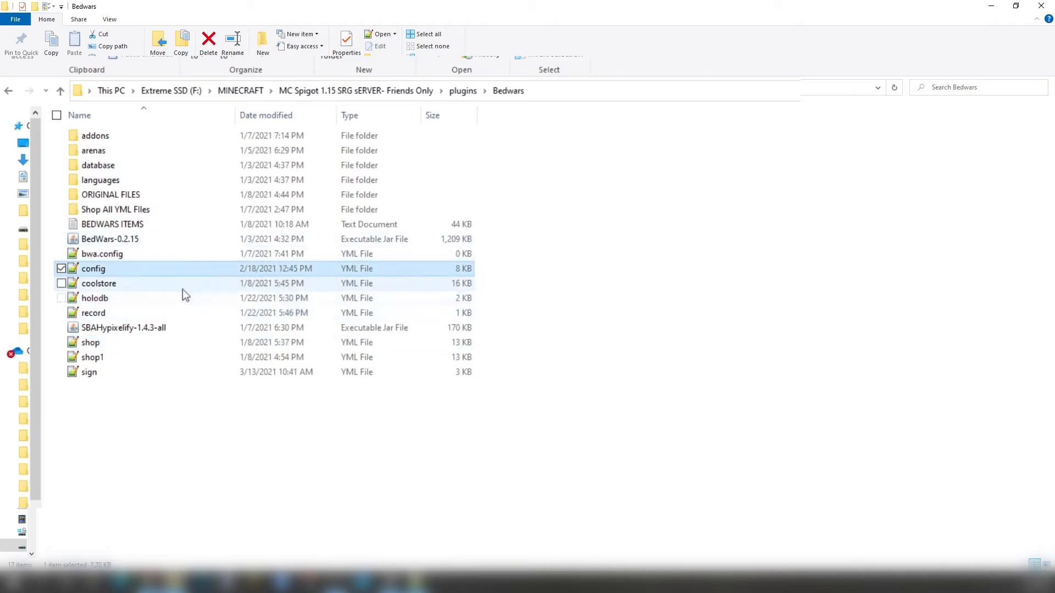
Step: Browse the server's plugins folder and the SBAHypixelify shop file
{"action": "double_click", "coordinate": [98, 284]}
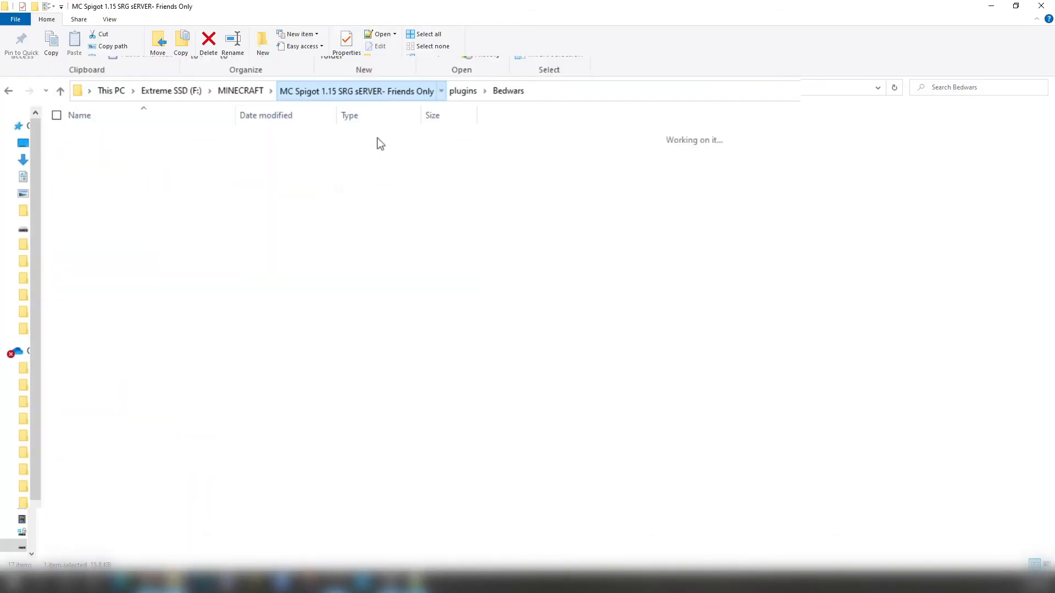
{"action": "left_click", "coordinate": [463, 90]}
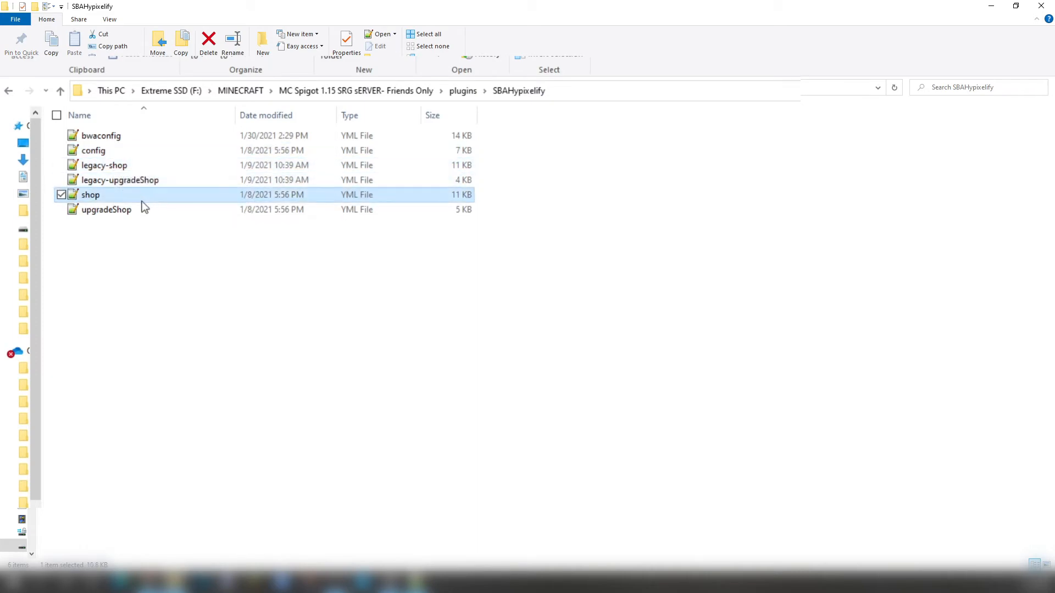
{"action": "double_click", "coordinate": [90, 195]}
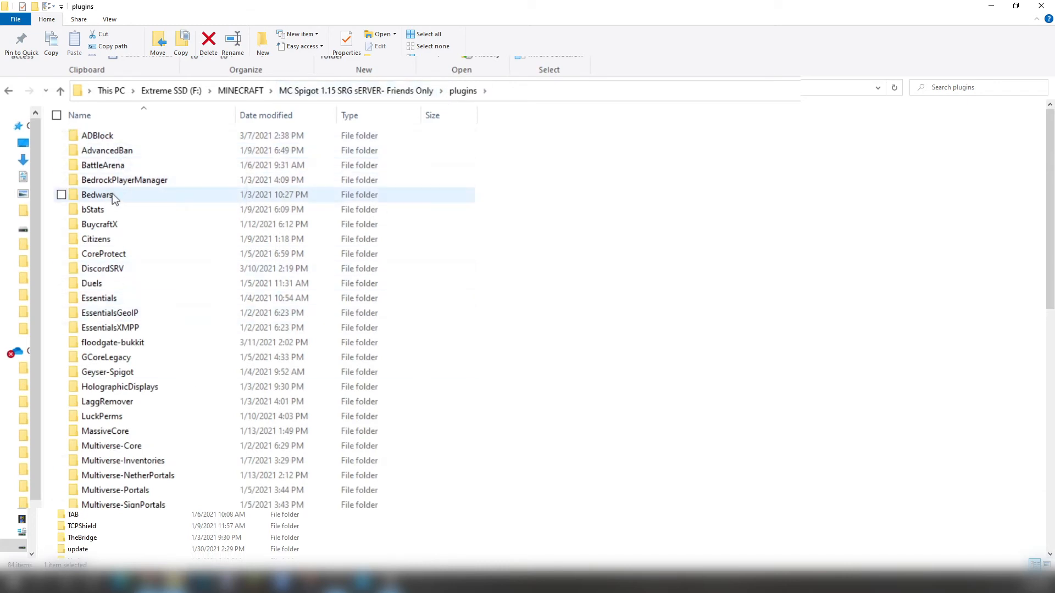
Step: Open AirshowSolos1.yml again from Bedwars > arenas
{"action": "double_click", "coordinate": [96, 195]}
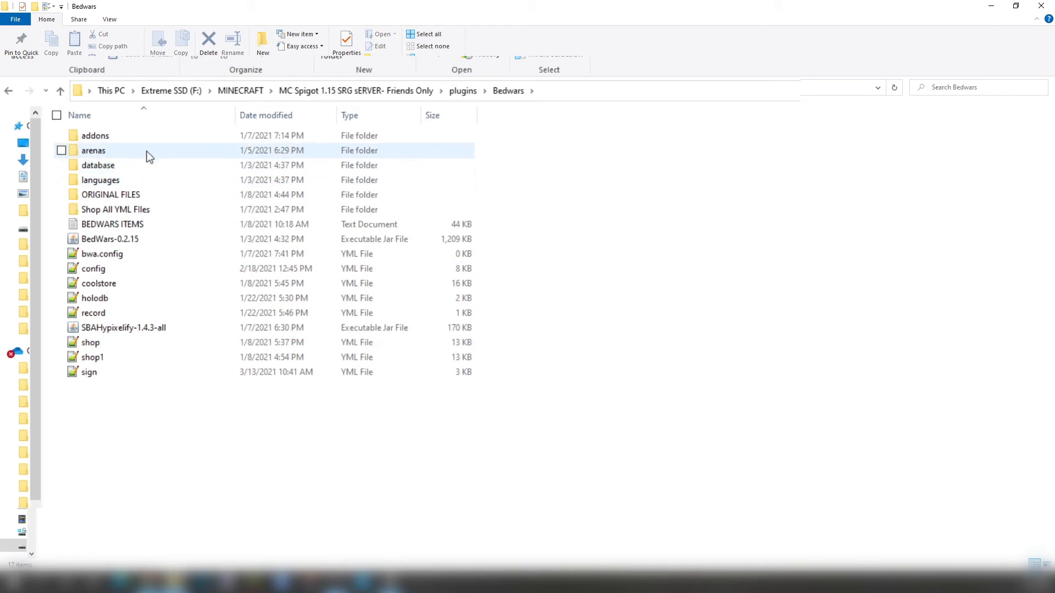
{"action": "double_click", "coordinate": [93, 150]}
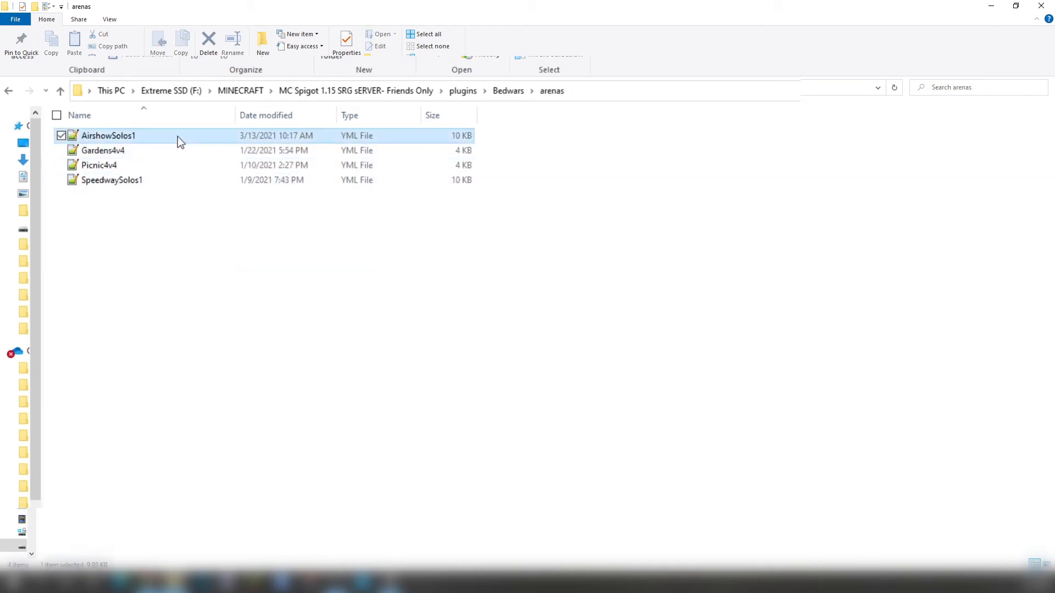
{"action": "double_click", "coordinate": [108, 135]}
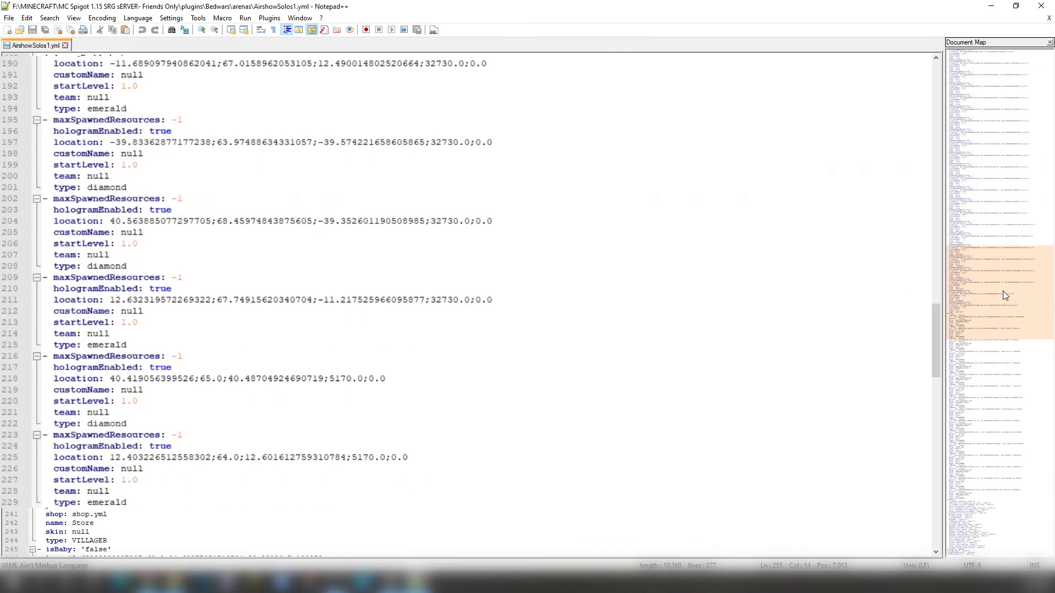
{"action": "scroll", "scroll_direction": "down", "scroll_amount": 3}
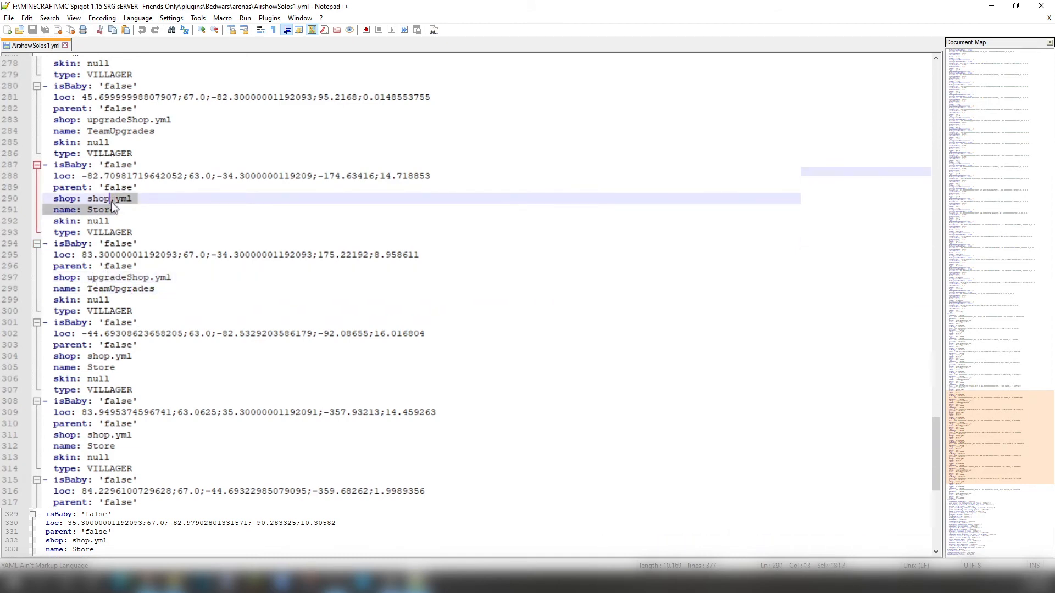
{"action": "left_click", "coordinate": [116, 198]}
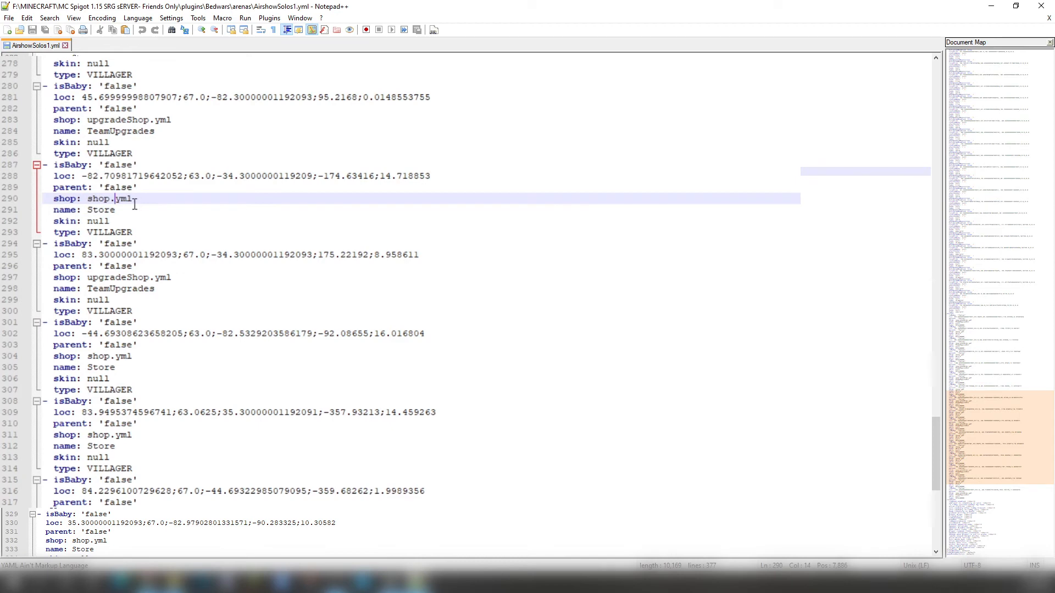
{"action": "double_click", "coordinate": [100, 209]}
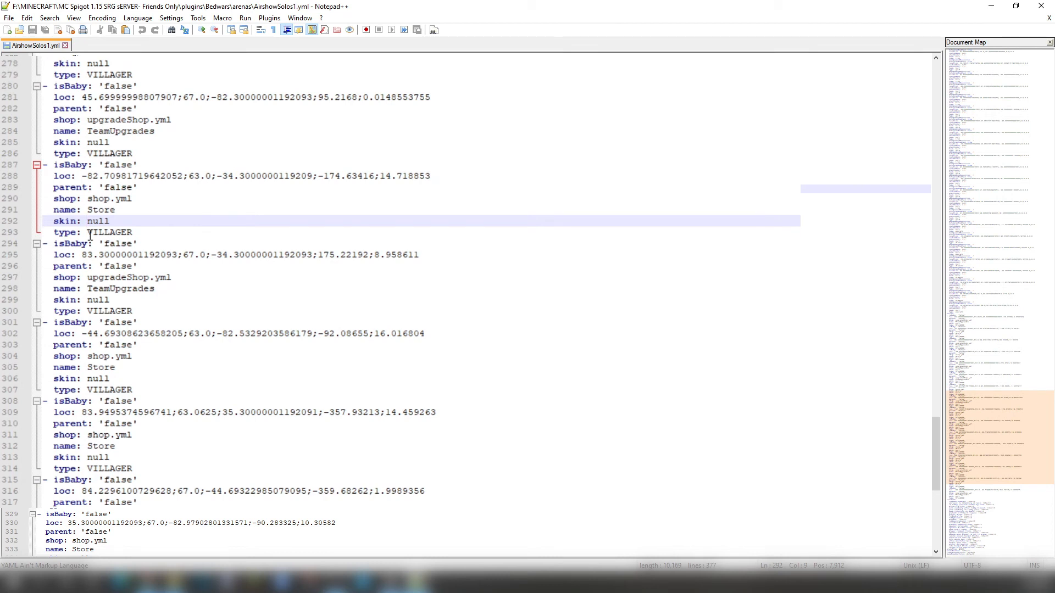
{"action": "mouse_move", "coordinate": [996, 416]}
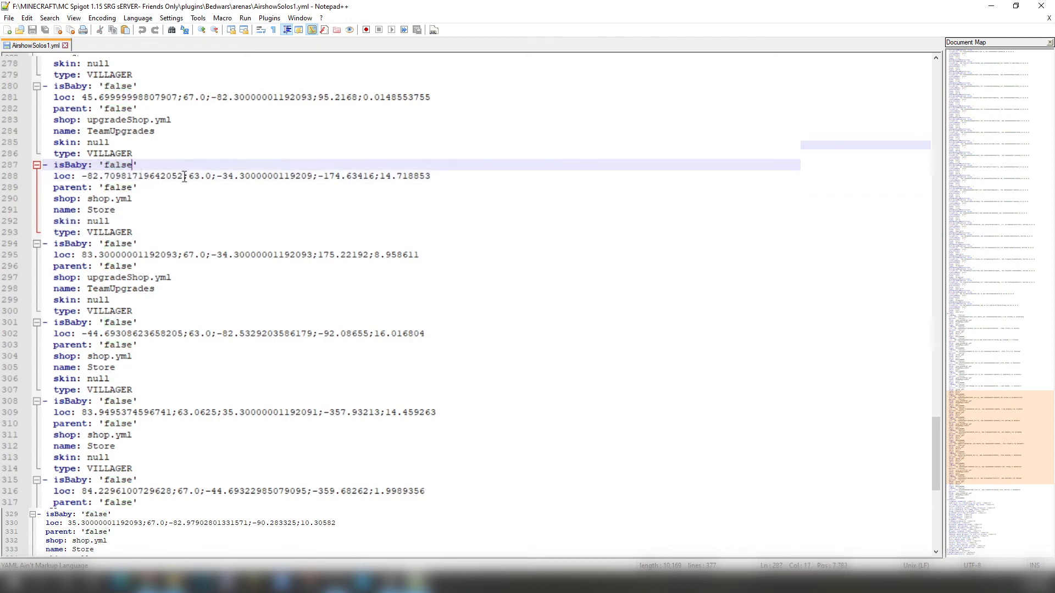
{"action": "left_click", "coordinate": [1003, 64]}
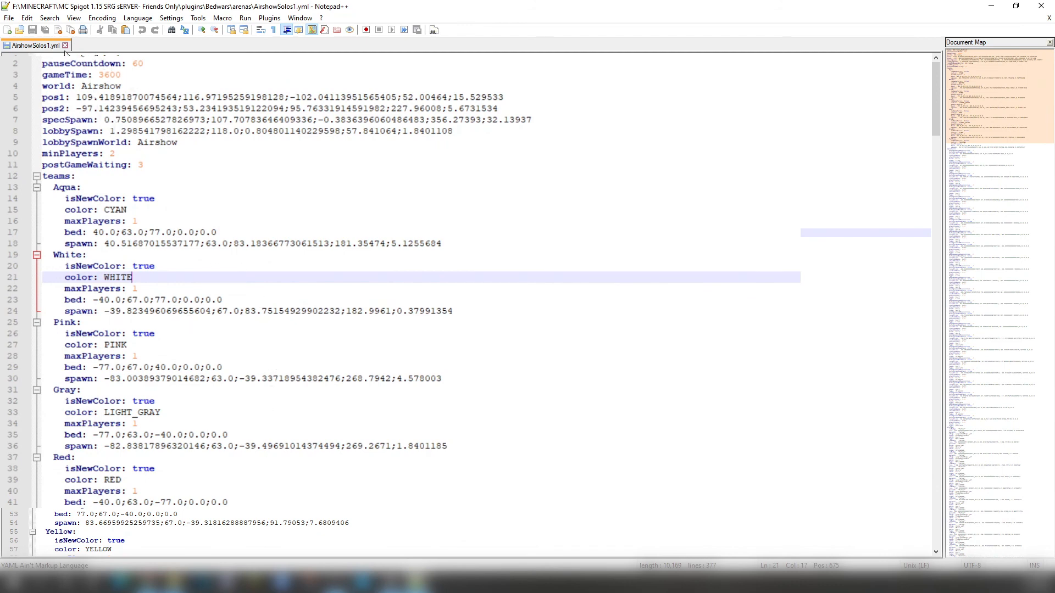
Step: Close Notepad++ and go up to the Minecraft server's main folder
{"action": "left_click", "coordinate": [8, 29]}
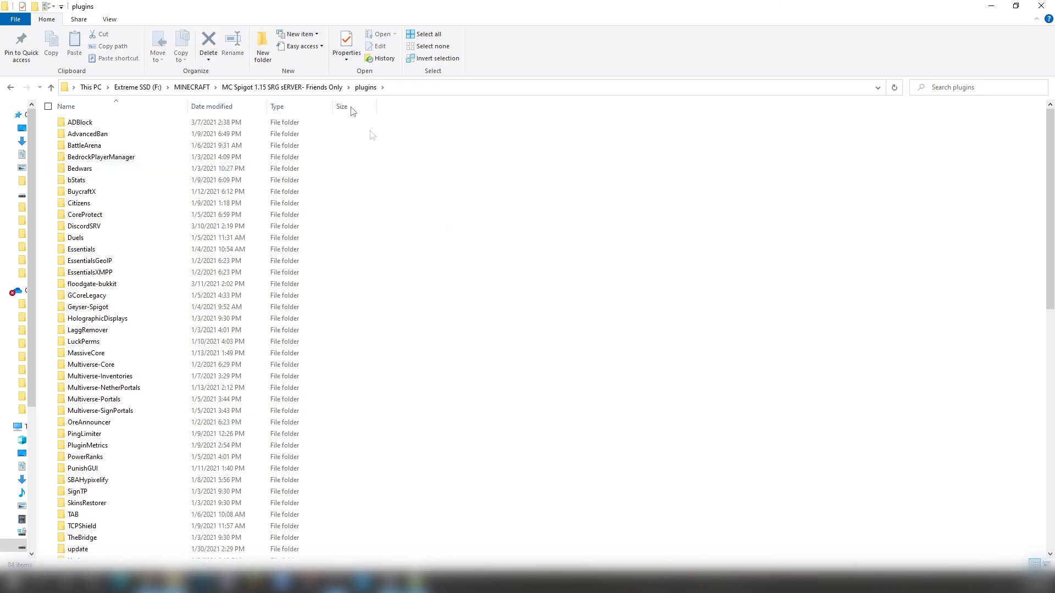
{"action": "left_click", "coordinate": [50, 87]}
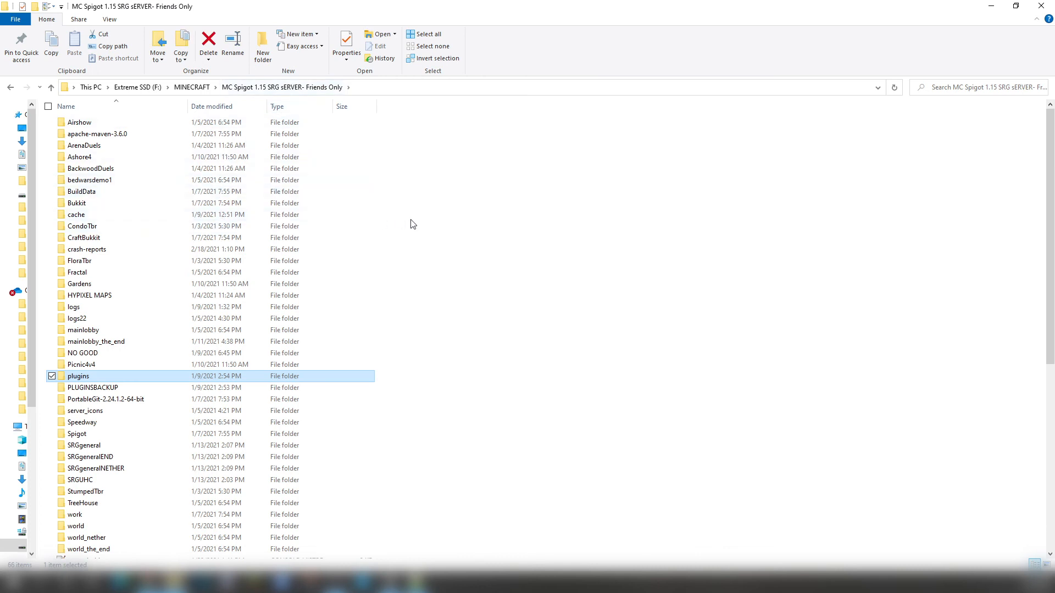